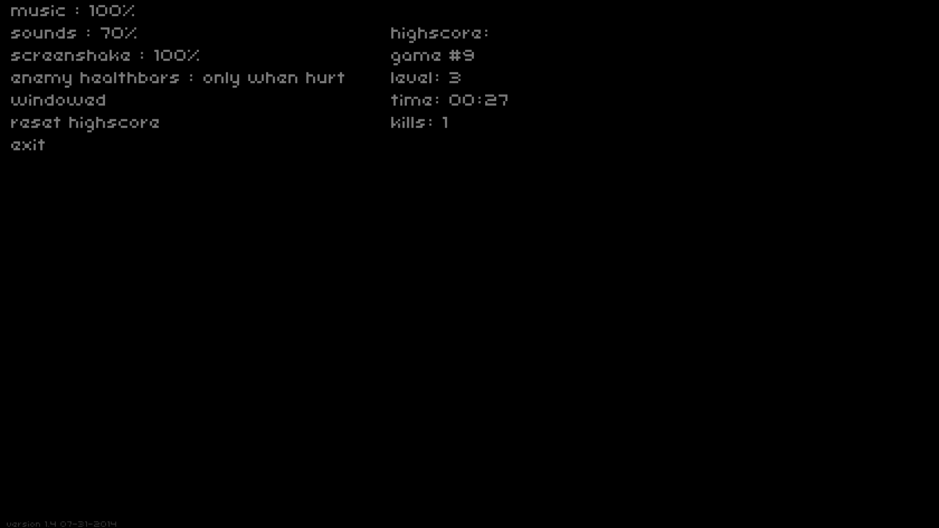
mouse_move(83, 123)
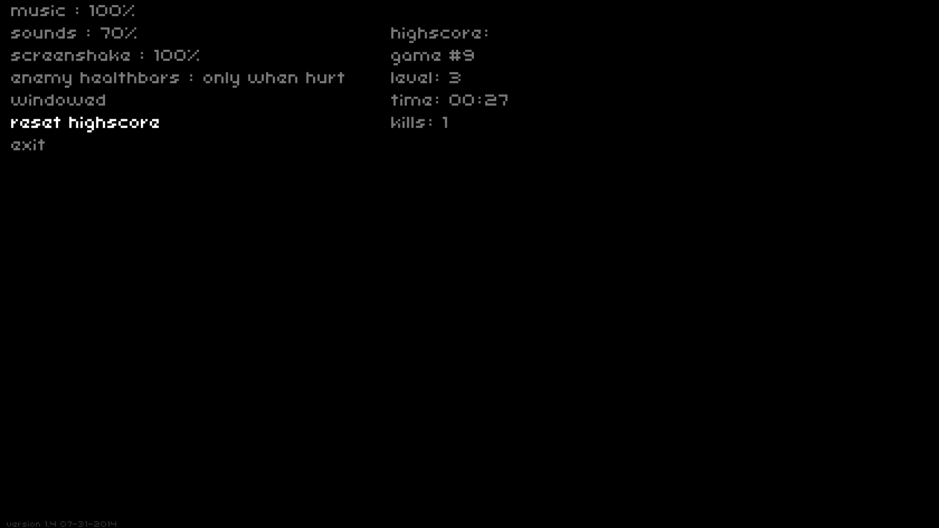
key(down)
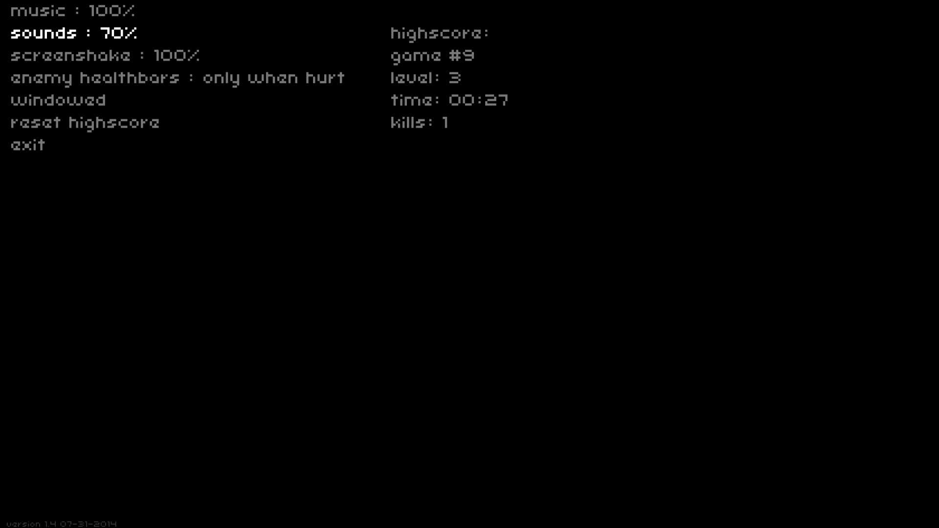
key(down)
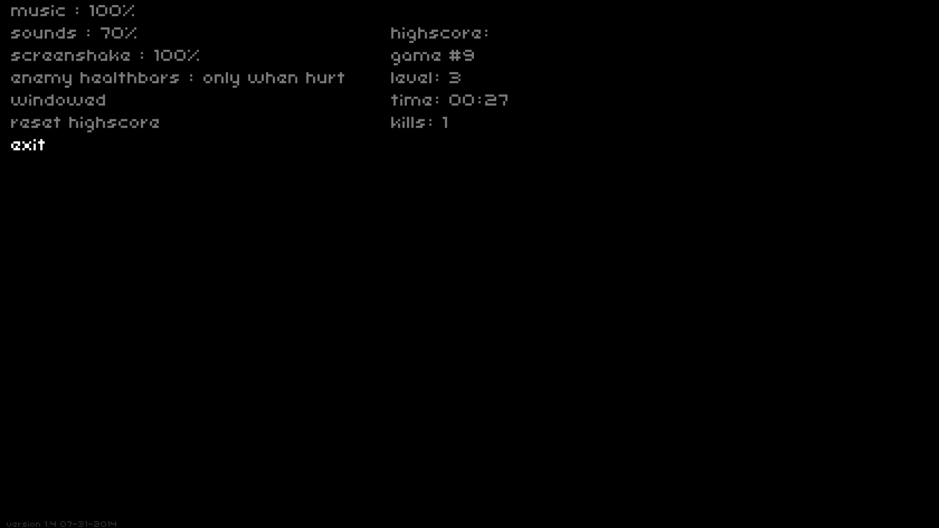